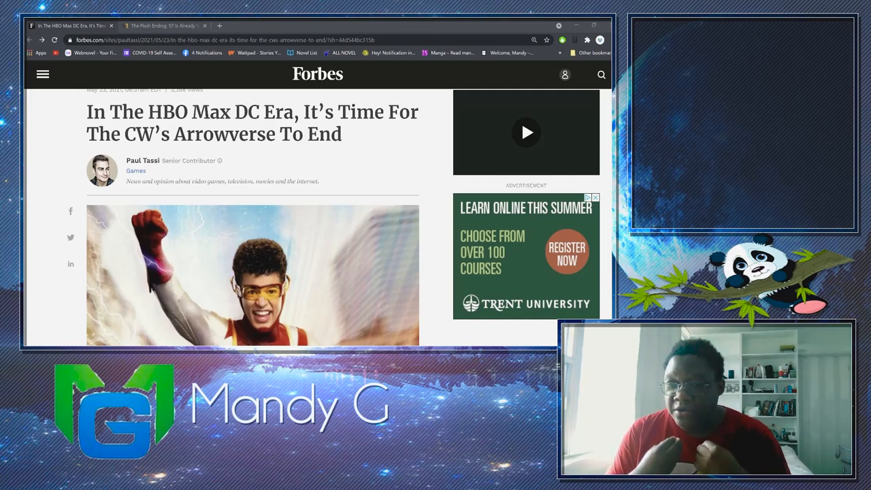
Scroll the Forbes Arrowverse article to its opening paragraphs about DC shows moving to HBO Max
{"action": "scroll", "scroll_direction": "down", "scroll_amount": 3}
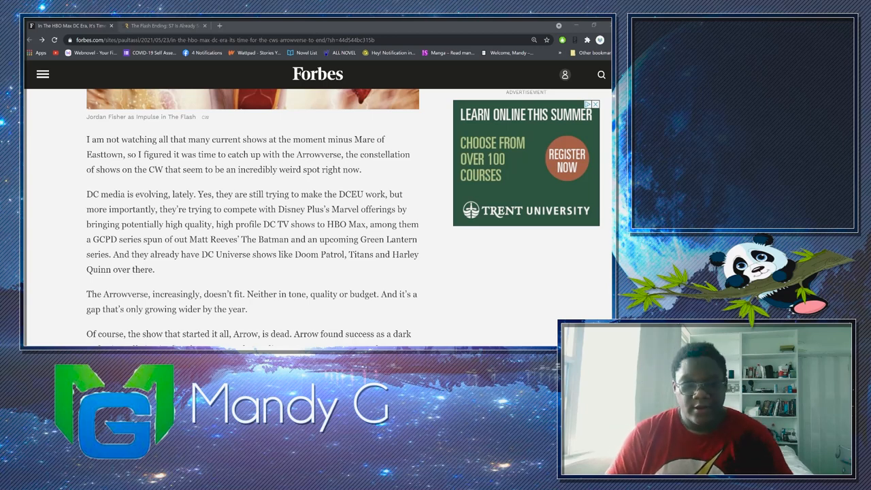
Scroll past the promoted links to the passages on Arrow ending and The Flash's decline
{"action": "scroll", "scroll_direction": "down", "scroll_amount": 3}
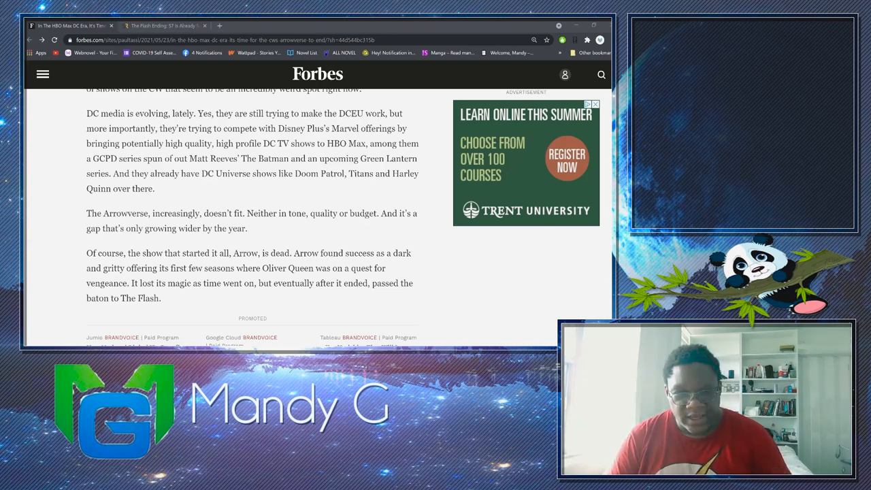
{"action": "scroll", "scroll_direction": "down", "scroll_amount": 3}
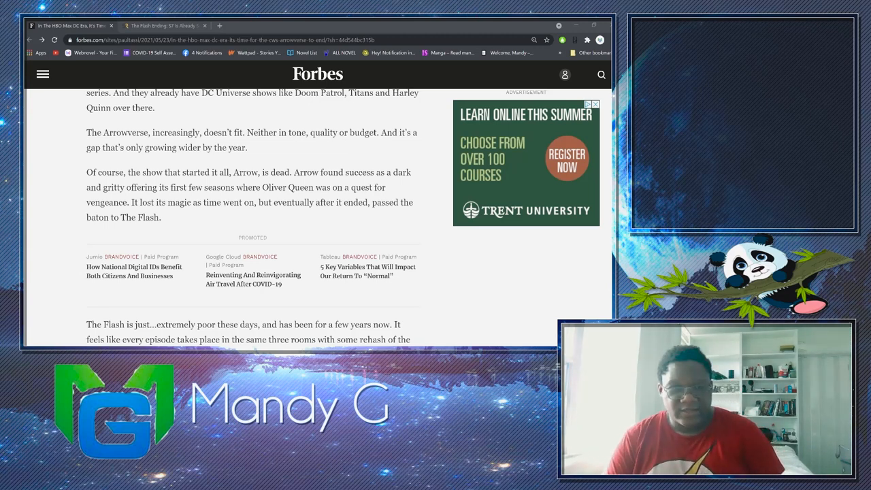
Scroll to The Flash critique about repetitive episodes, above the cast photo
{"action": "scroll", "scroll_direction": "down", "scroll_amount": 3}
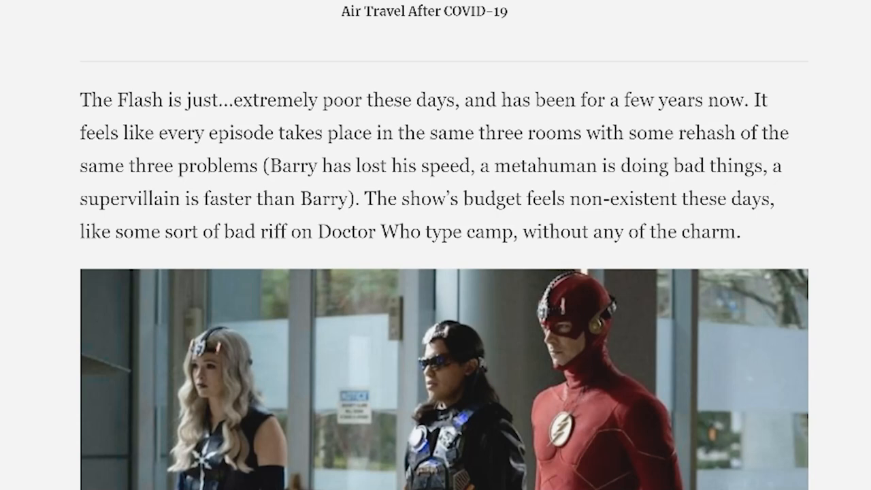
Scroll to the paragraphs on Supergirl, Batwoman and Legends of Tomorrow's cast exits
{"action": "scroll", "scroll_direction": "down", "scroll_amount": 3}
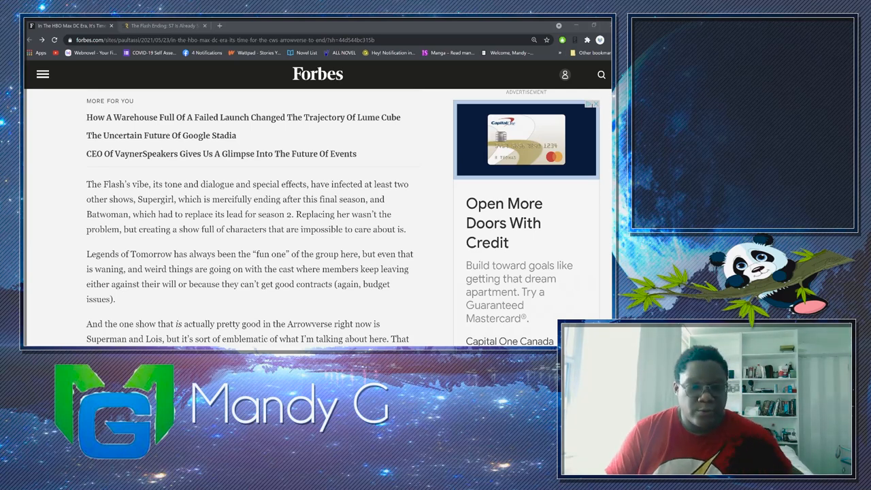
Scroll past the David Ramsey quote and Superman and Lois photo to DC's future
{"action": "scroll", "scroll_direction": "up", "scroll_amount": 3}
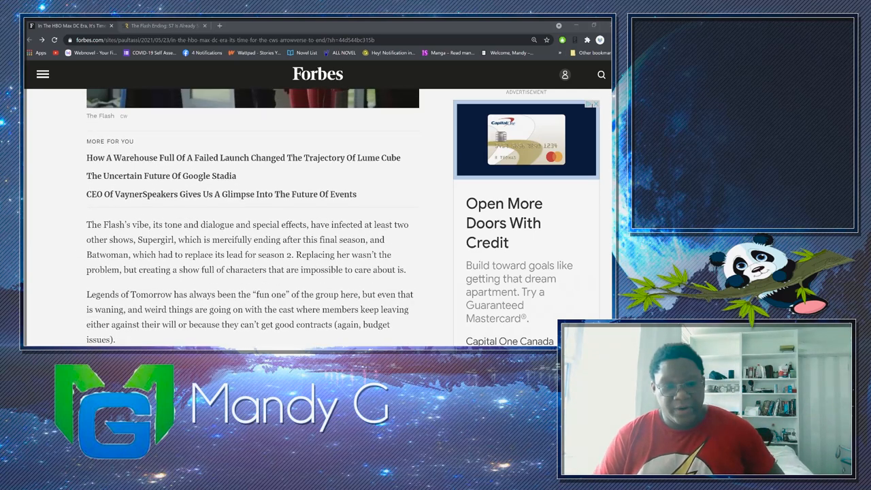
{"action": "scroll", "scroll_direction": "down", "scroll_amount": 3}
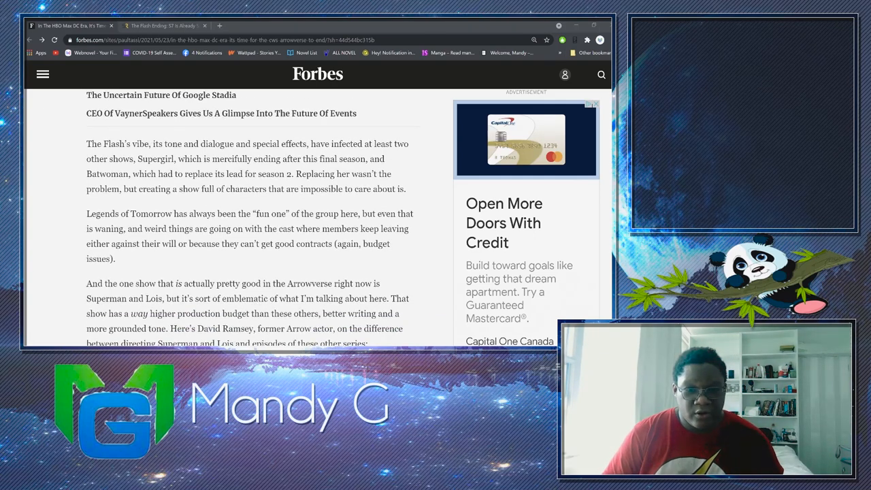
{"action": "scroll", "scroll_direction": "up", "scroll_amount": 3}
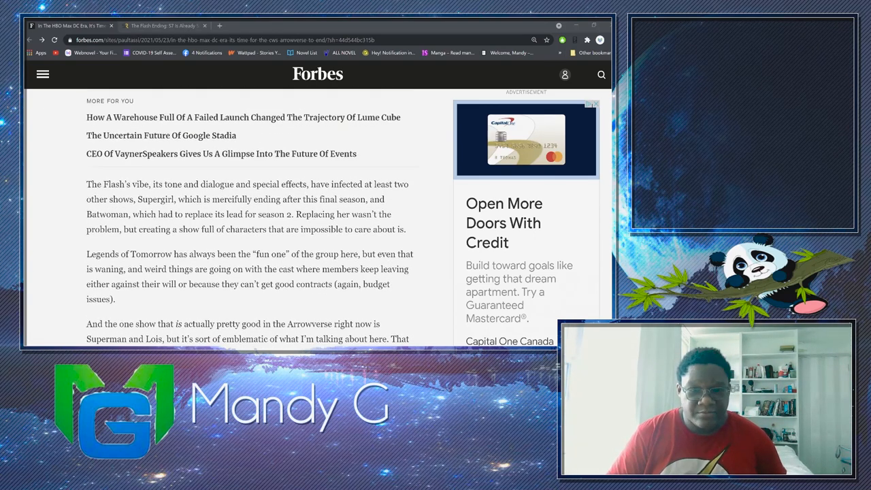
{"action": "scroll", "scroll_direction": "down", "scroll_amount": 3}
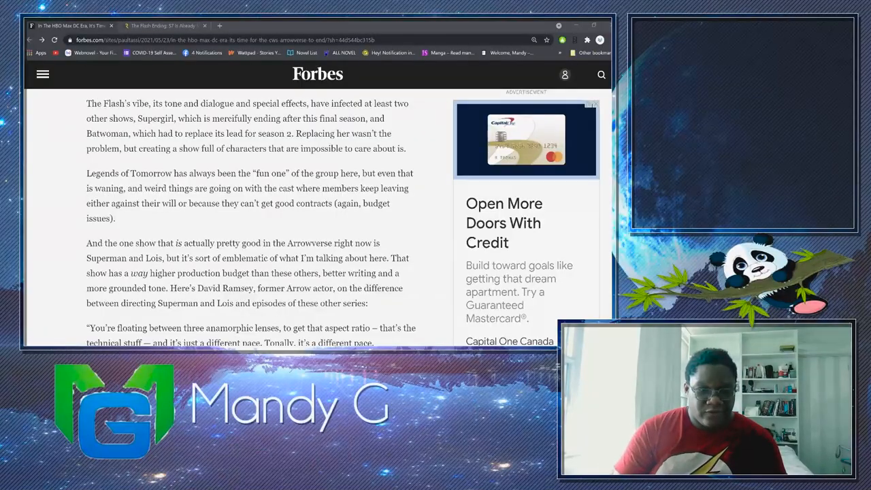
{"action": "scroll", "scroll_direction": "down", "scroll_amount": 3}
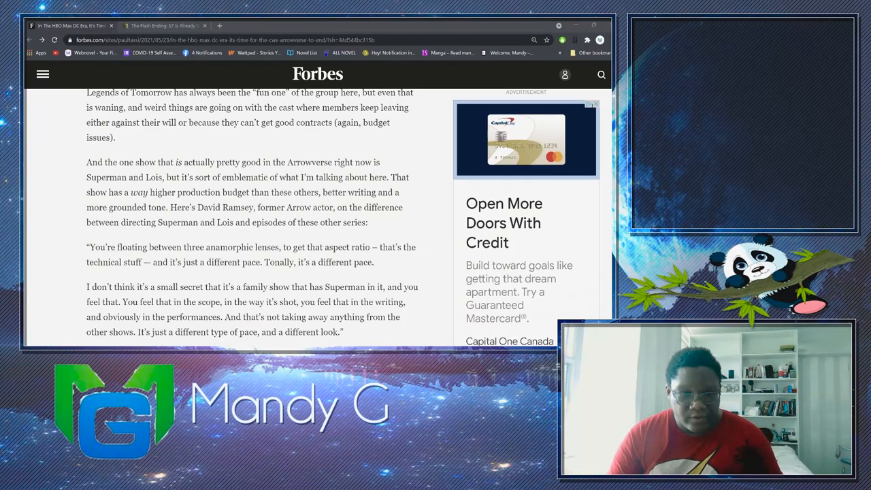
{"action": "scroll", "scroll_direction": "down", "scroll_amount": 3}
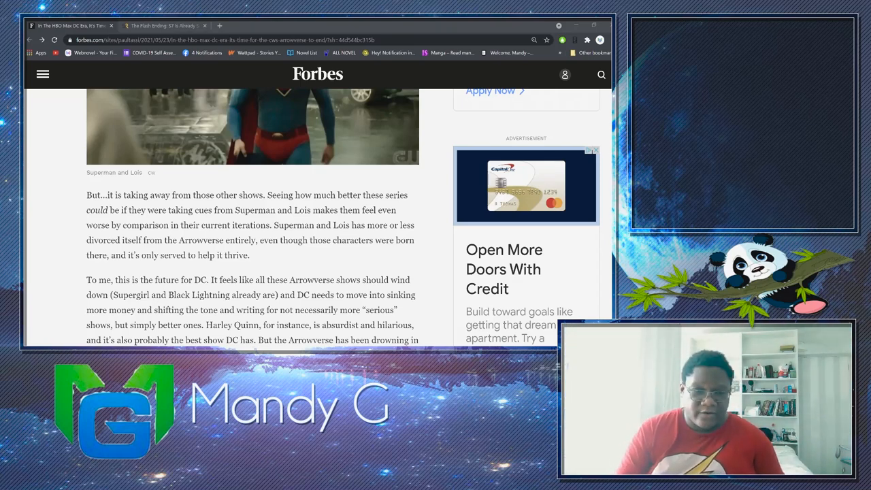
{"action": "scroll", "scroll_direction": "down", "scroll_amount": 3}
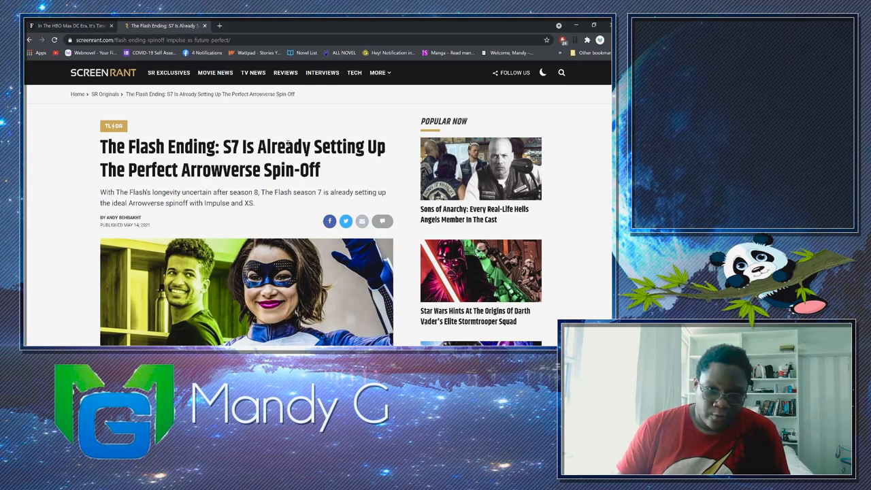
Scroll the ScreenRant article past its headline to the Impulse and XS image
{"action": "scroll", "scroll_direction": "down", "scroll_amount": 3}
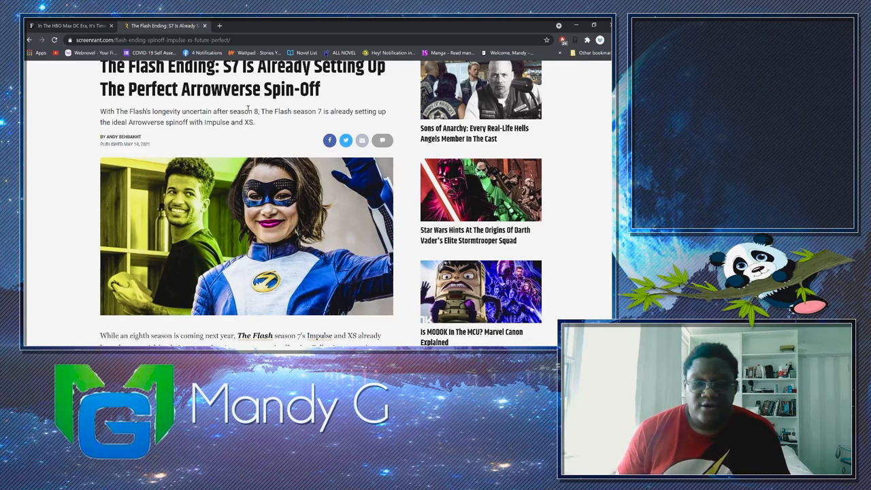
{"action": "scroll", "scroll_direction": "down", "scroll_amount": 3}
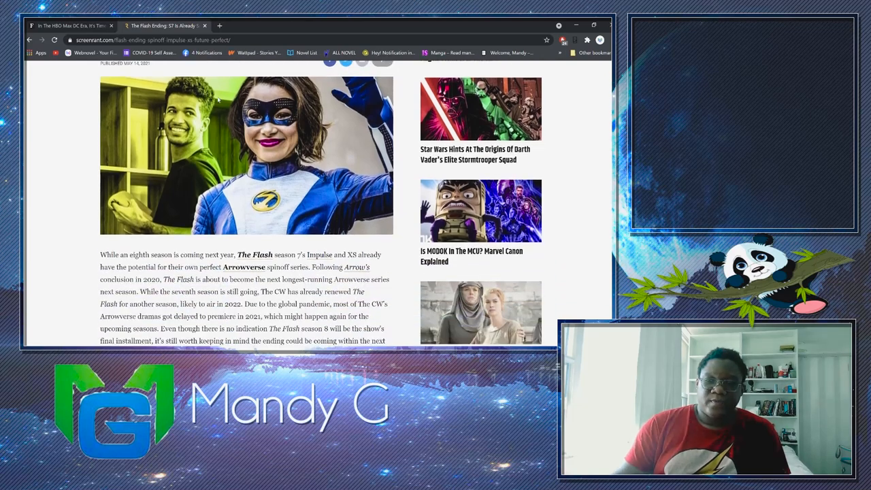
{"action": "scroll", "scroll_direction": "down", "scroll_amount": 3}
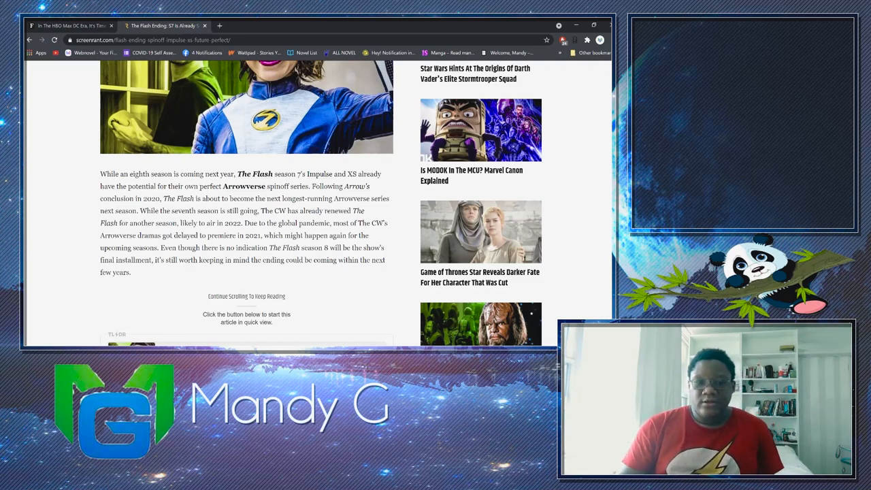
{"action": "scroll", "scroll_direction": "down", "scroll_amount": 3}
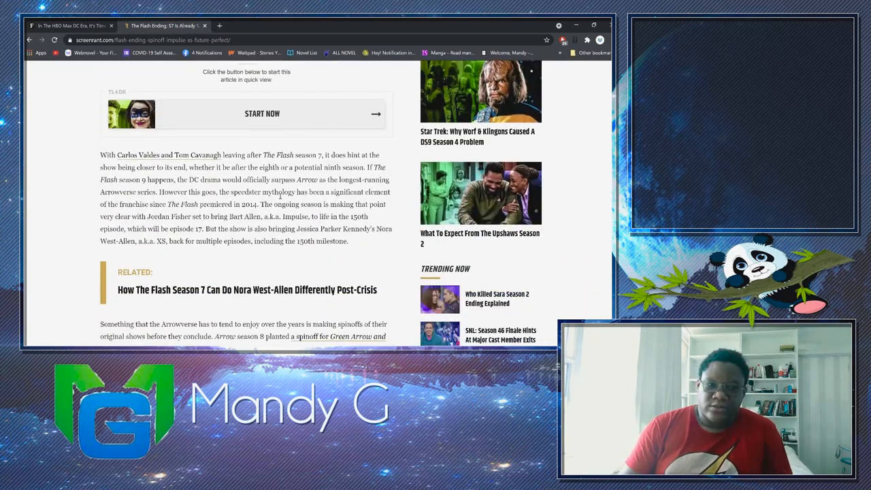
{"action": "scroll", "scroll_direction": "down", "scroll_amount": 3}
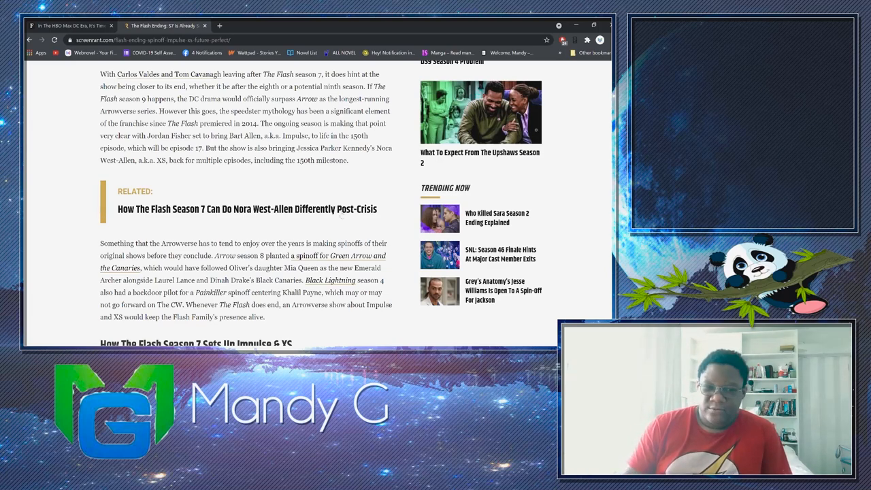
{"action": "mouse_move", "coordinate": [384, 167]}
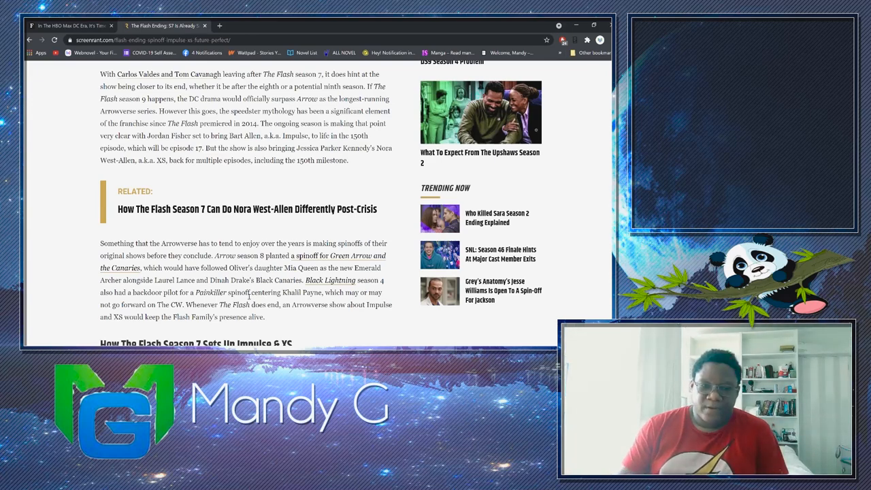
{"action": "mouse_move", "coordinate": [230, 314]}
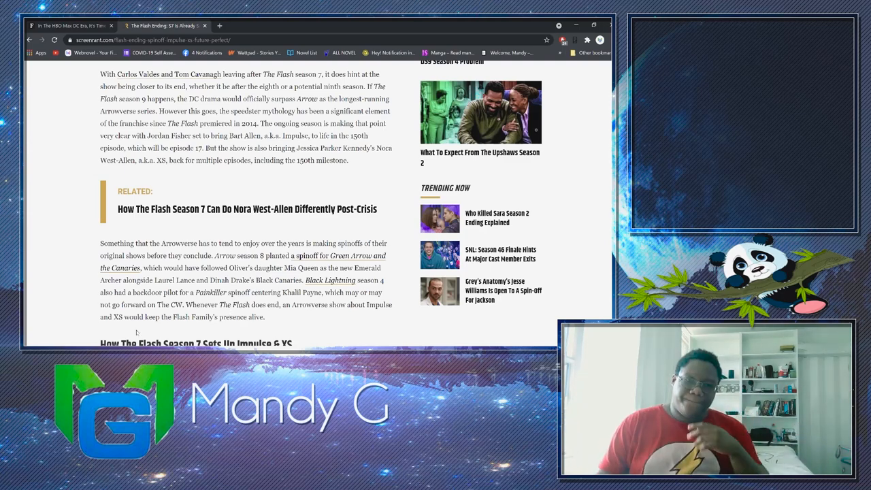
{"action": "mouse_move", "coordinate": [237, 254]}
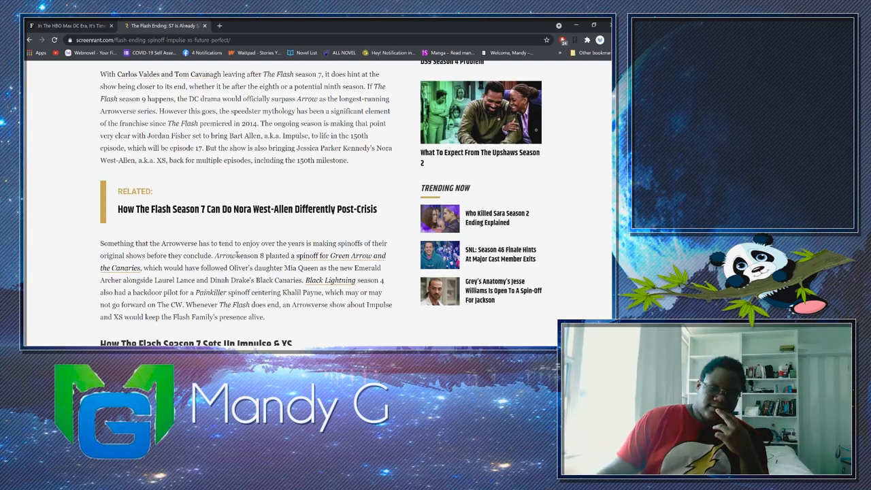
Scroll into the Impulse and XS section covering Nora's return and Bart
{"action": "scroll", "scroll_direction": "down", "scroll_amount": 3}
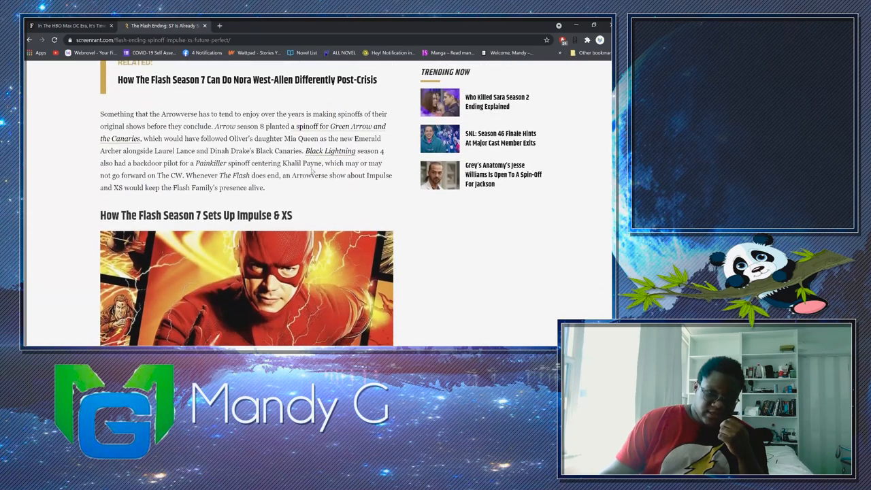
{"action": "scroll", "scroll_direction": "down", "scroll_amount": 3}
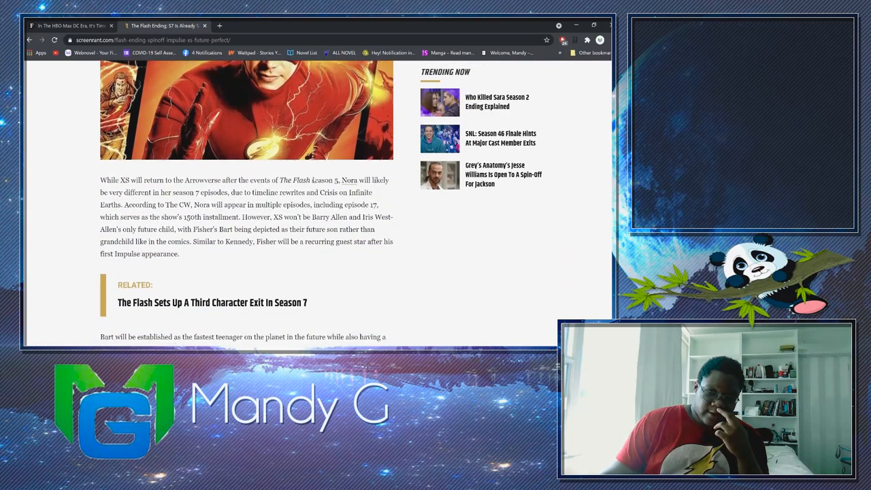
{"action": "scroll", "scroll_direction": "down", "scroll_amount": 3}
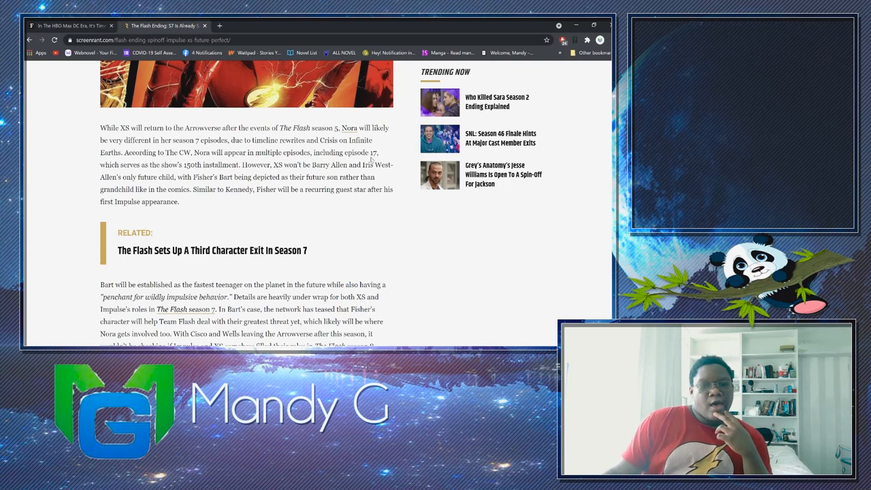
{"action": "mouse_move", "coordinate": [359, 105]}
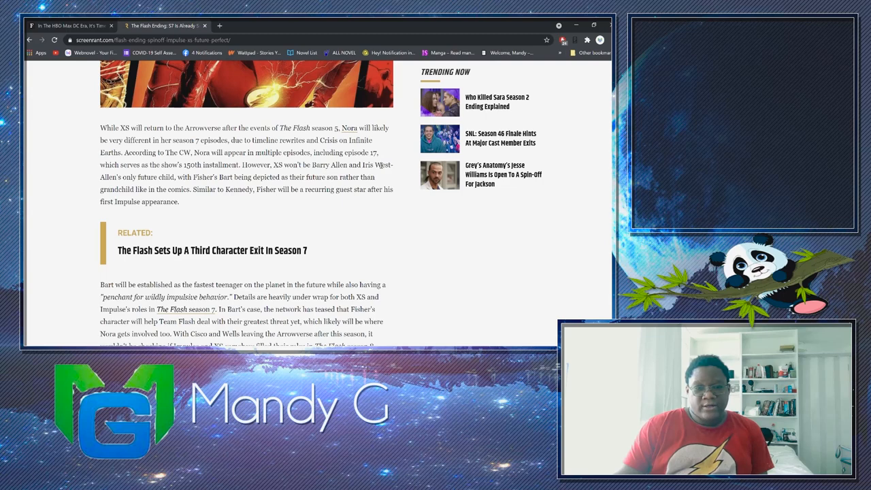
{"action": "mouse_move", "coordinate": [128, 179]}
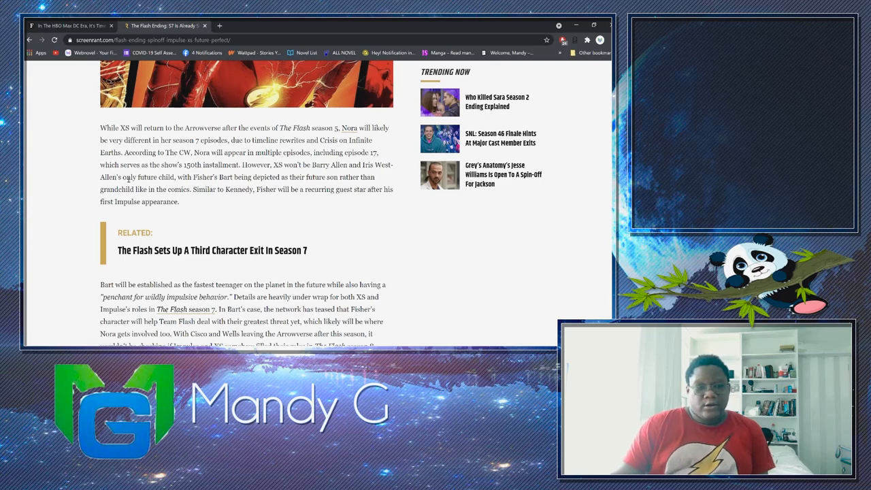
{"action": "mouse_move", "coordinate": [302, 128]}
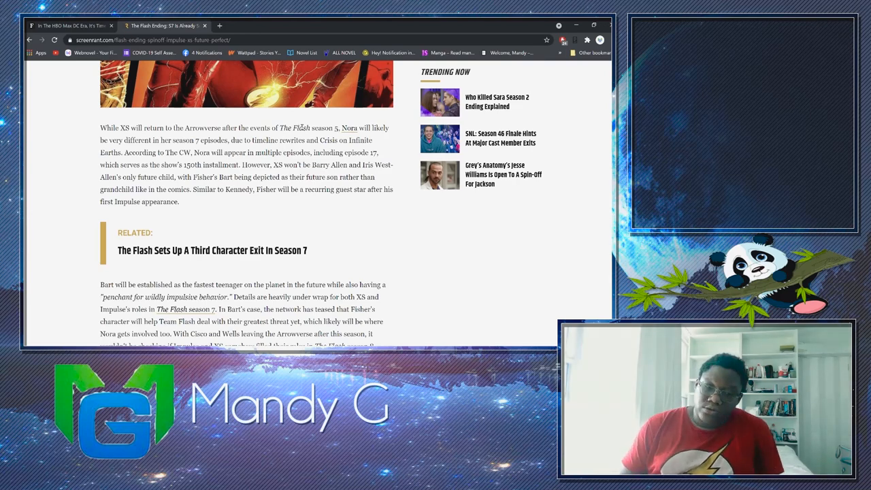
Scroll ScreenRant to 'The CW Gets A Second Chance At A Future Arrowverse Spinoff'
{"action": "scroll", "scroll_direction": "down", "scroll_amount": 3}
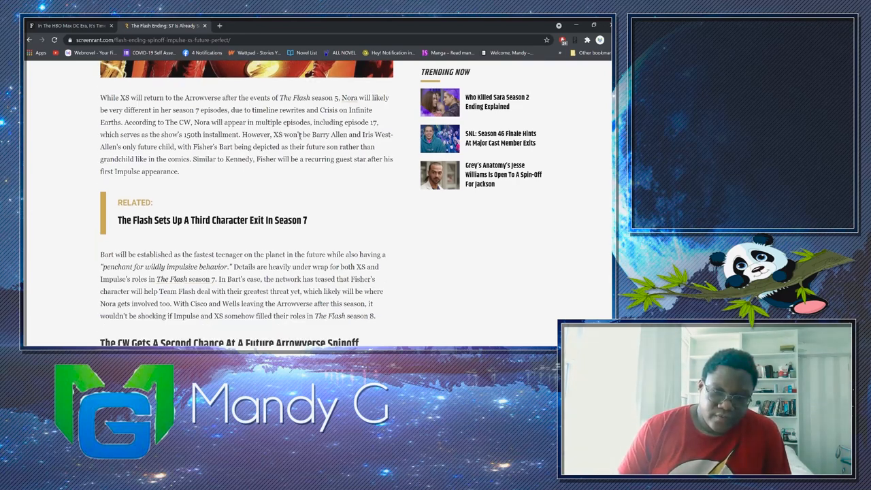
{"action": "scroll", "scroll_direction": "down", "scroll_amount": 3}
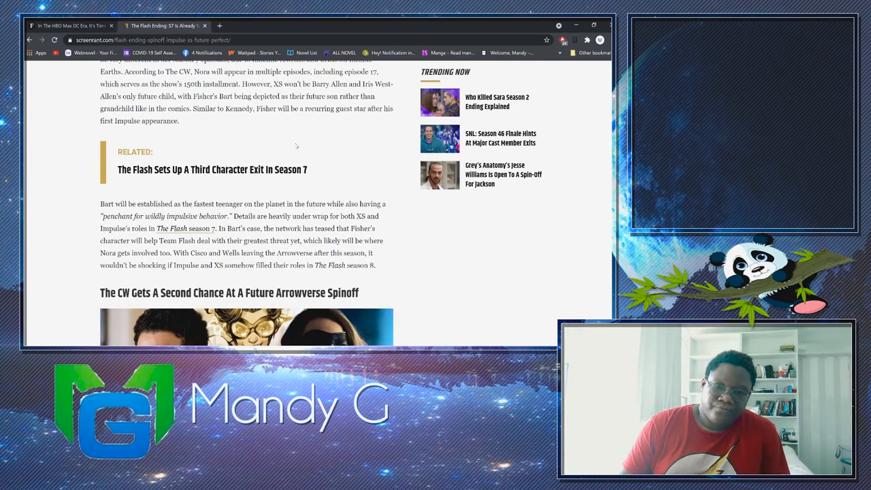
{"action": "scroll", "scroll_direction": "down", "scroll_amount": 3}
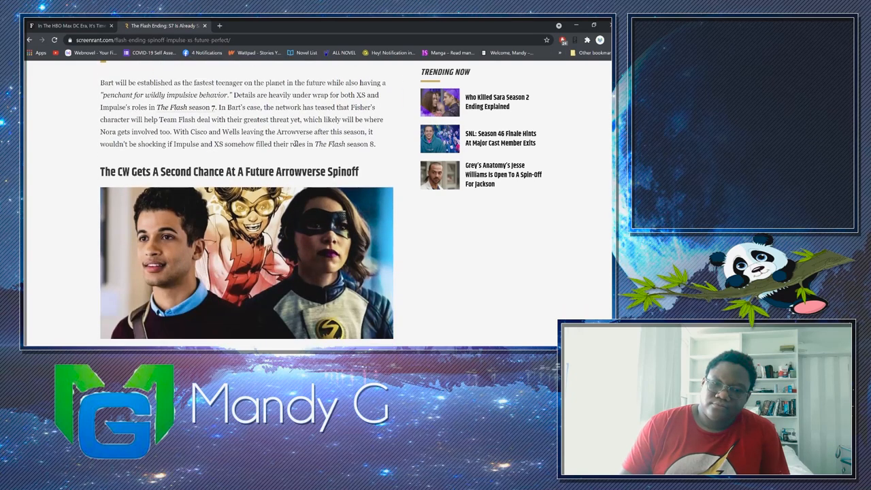
{"action": "scroll", "scroll_direction": "down", "scroll_amount": 3}
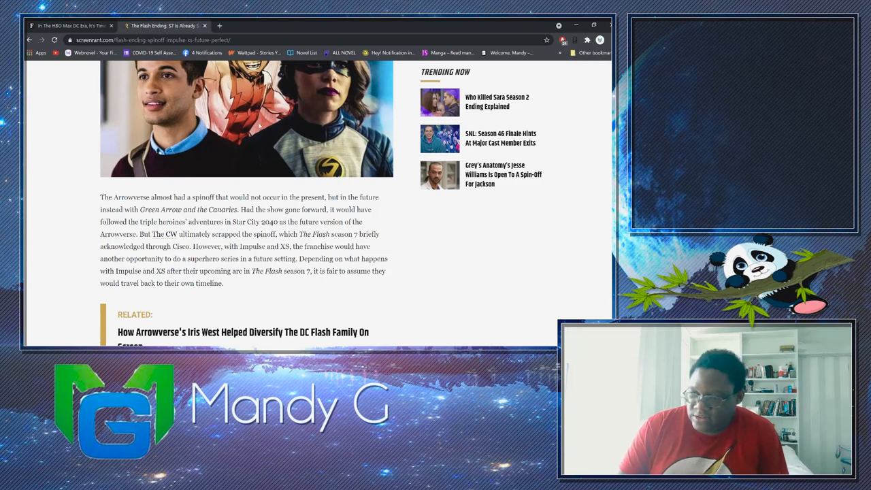
{"action": "scroll", "scroll_direction": "down", "scroll_amount": 3}
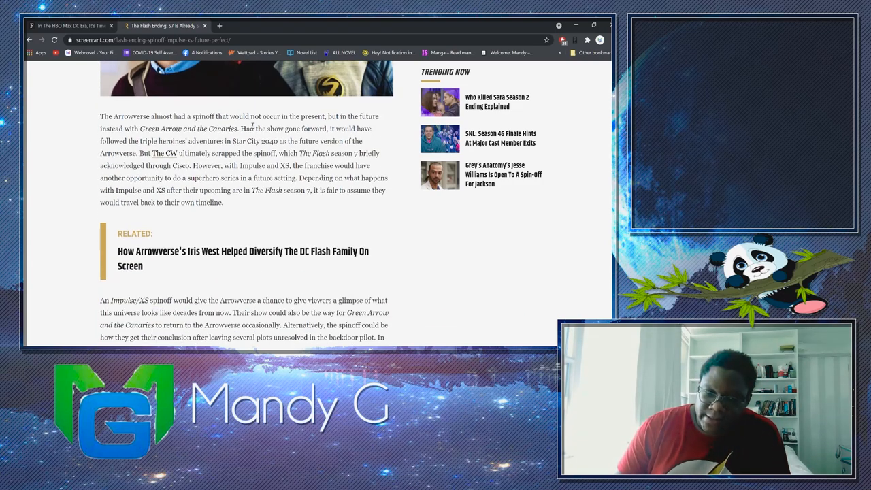
{"action": "scroll", "scroll_direction": "down", "scroll_amount": 3}
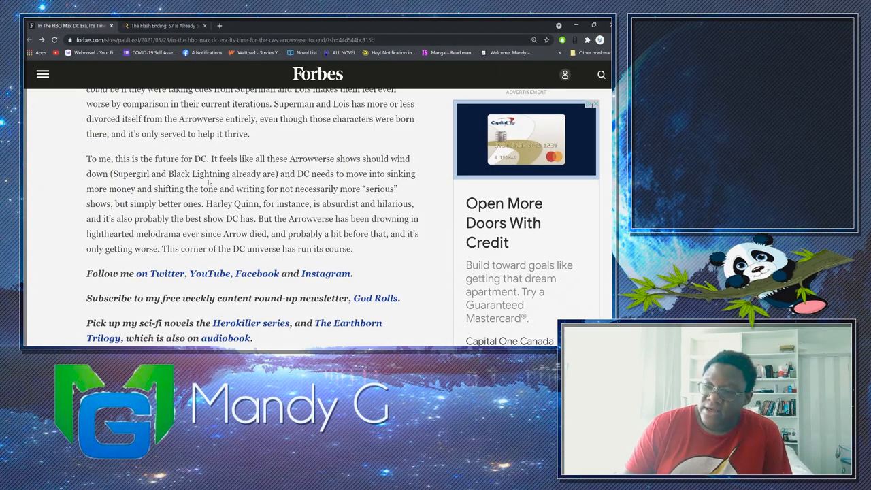
Scroll back over Forbes' Superman and Lois passage, then return to the ScreenRant tab
{"action": "scroll", "scroll_direction": "up", "scroll_amount": 3}
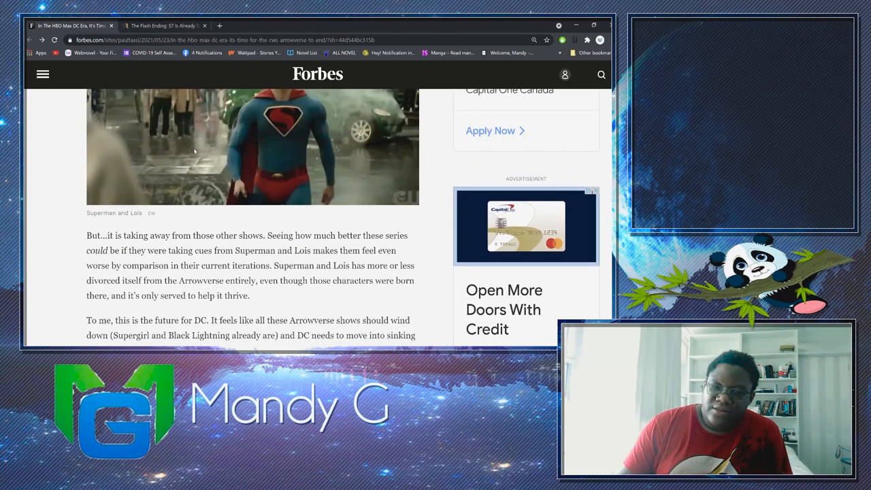
{"action": "scroll", "scroll_direction": "up", "scroll_amount": 3}
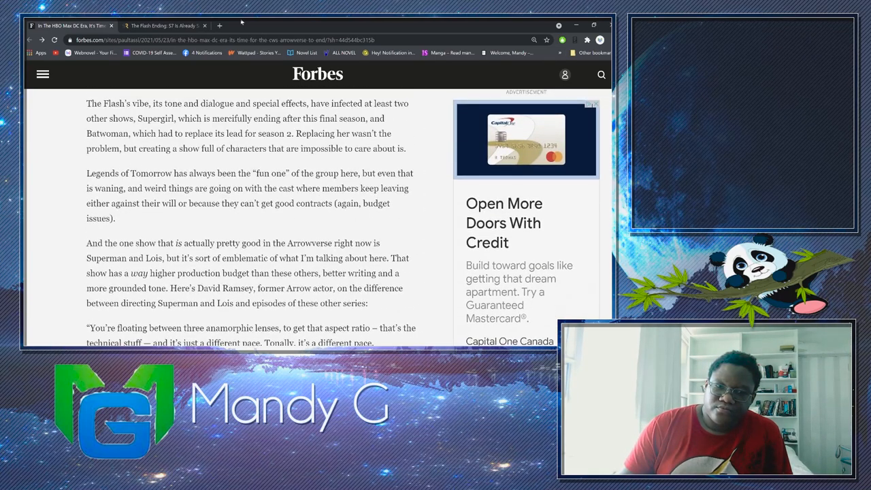
{"action": "left_click", "coordinate": [163, 26]}
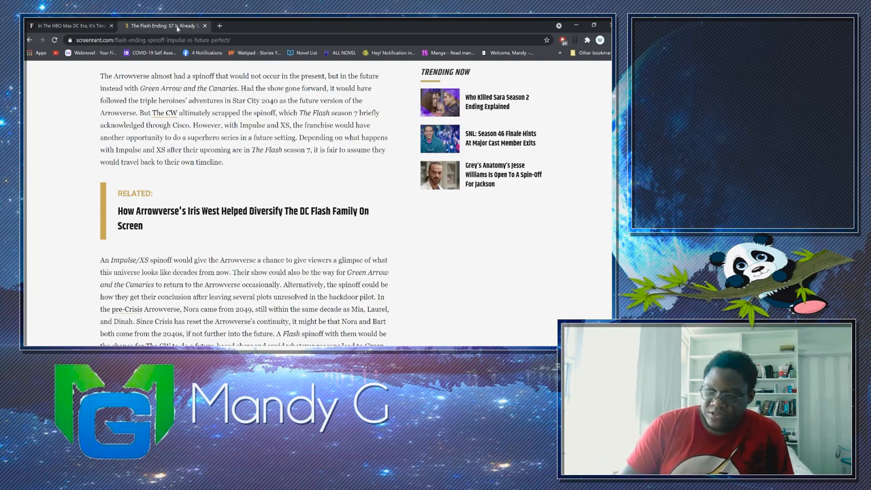